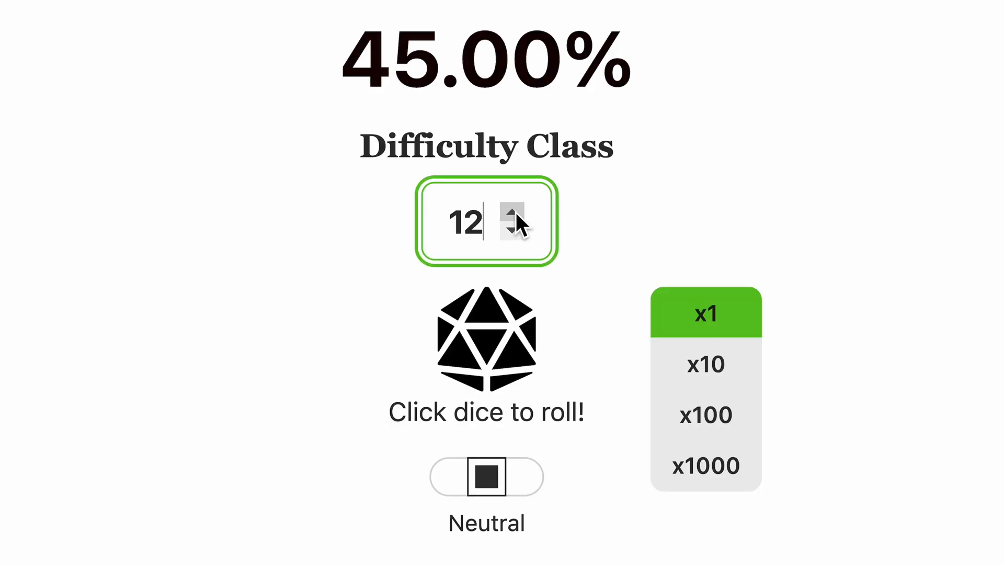
# Set the difficulty class to 16 and switch the roll mode to Disadvantage
pyautogui.click(510, 211)
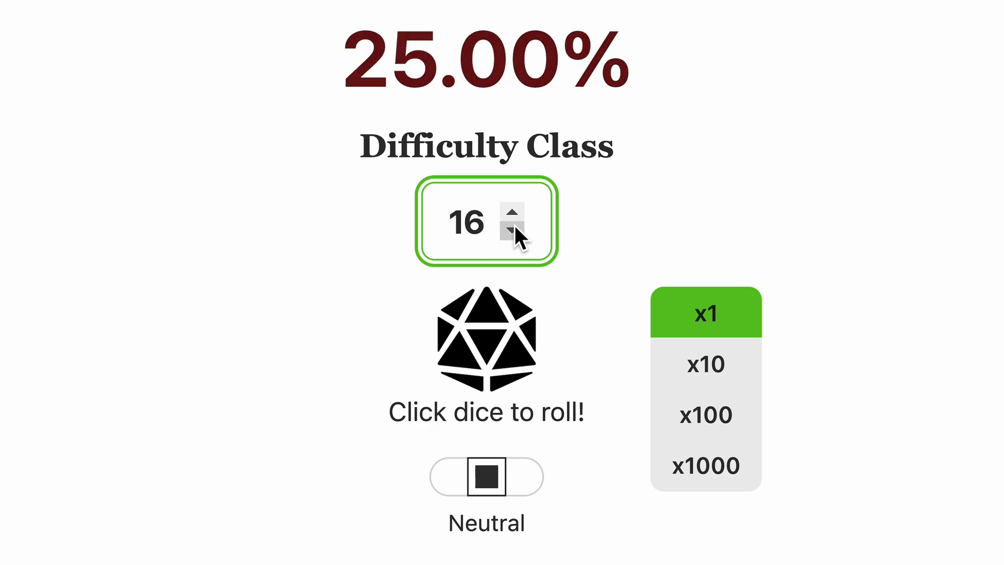
pyautogui.click(460, 476)
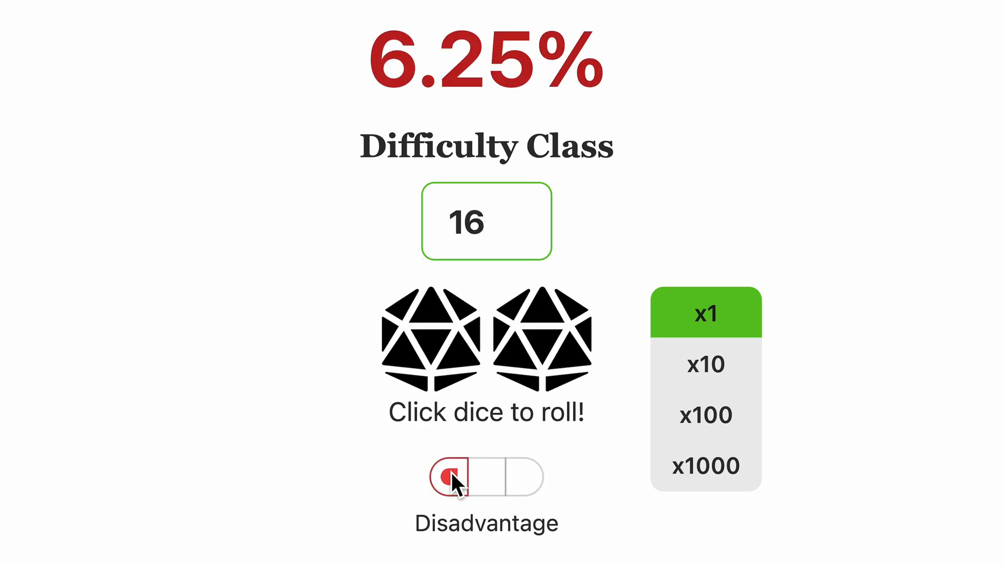
# Bring up the ADD BONUS grid so bonuses can be picked toward a total of 3
pyautogui.scroll(-3)
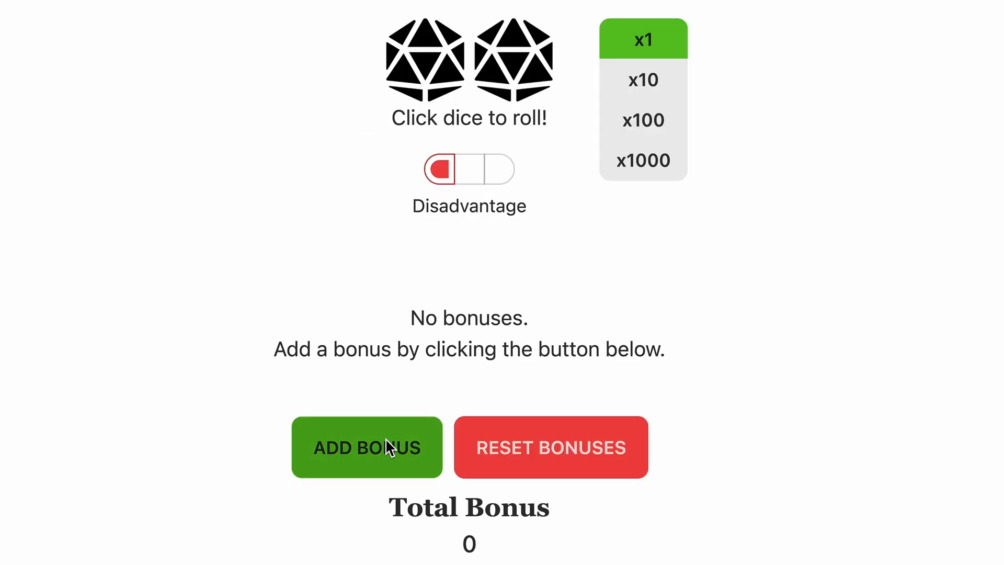
pyautogui.click(366, 446)
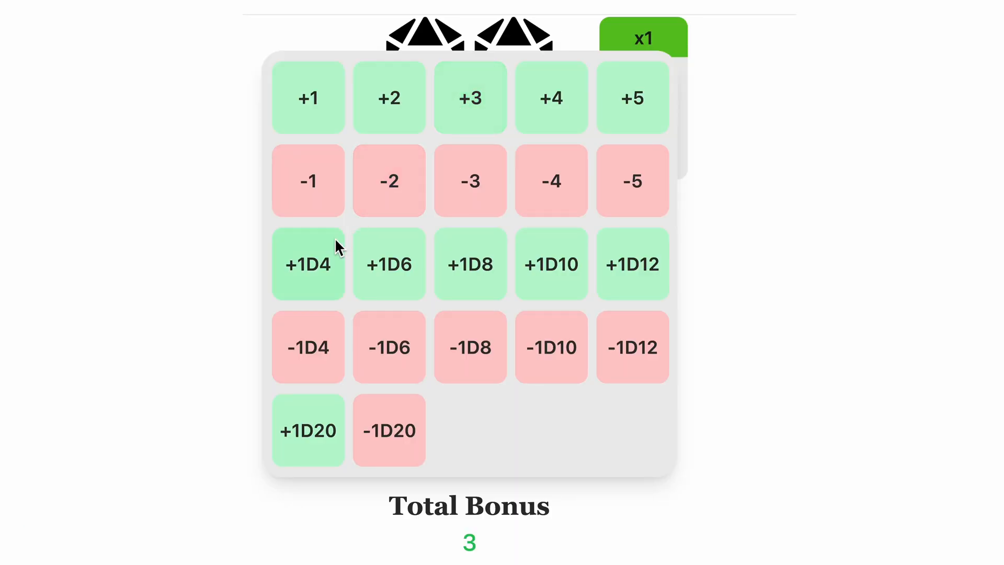